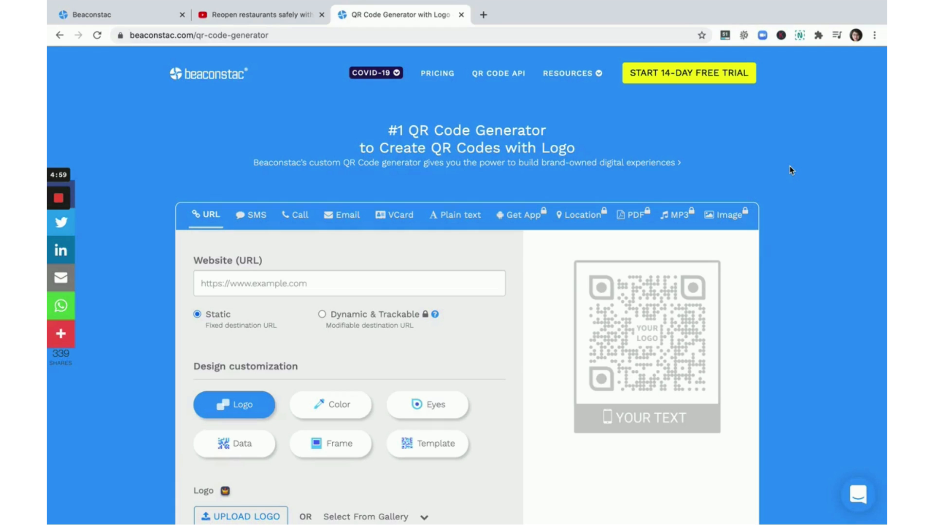
{"action": "mouse_move", "coordinate": [682, 51]}
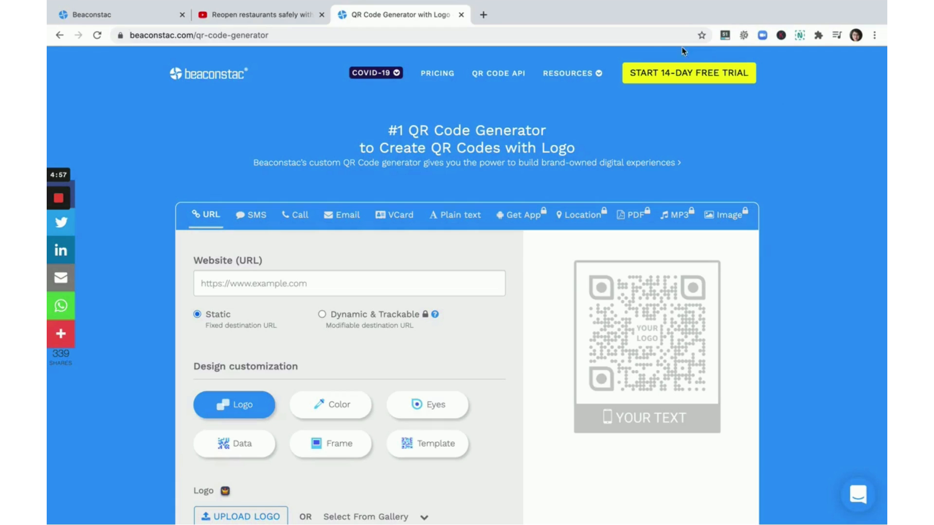
{"action": "mouse_move", "coordinate": [404, 112]}
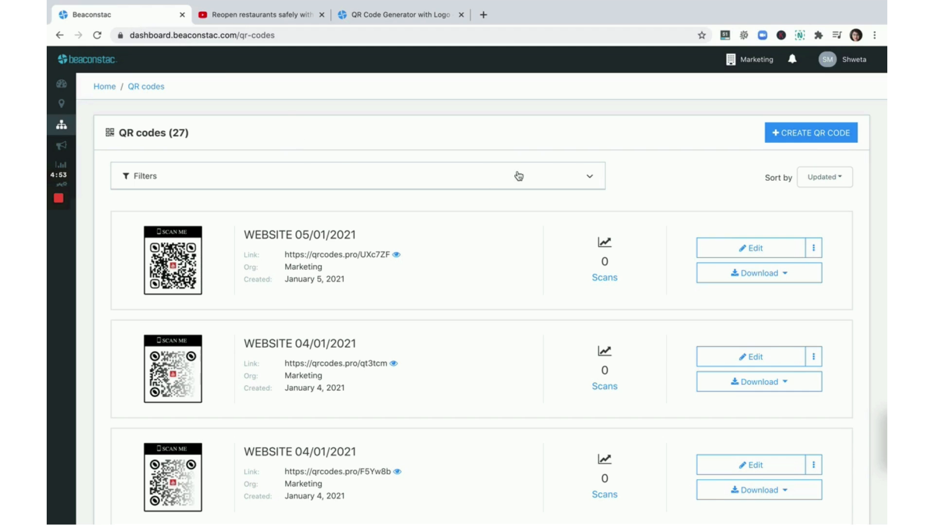
Start a new QR code with + CREATE QR CODE on the Beaconstac dashboard.
{"action": "left_click", "coordinate": [809, 132]}
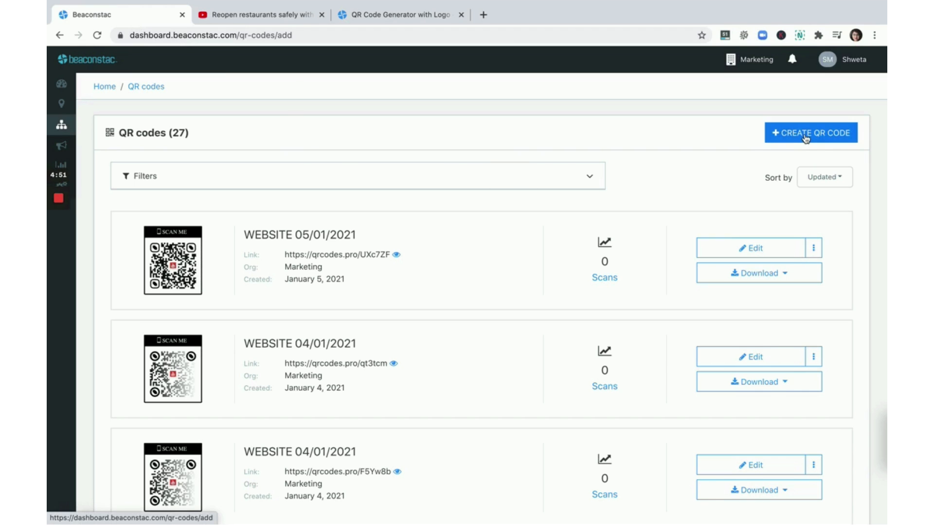
{"action": "left_click", "coordinate": [810, 132]}
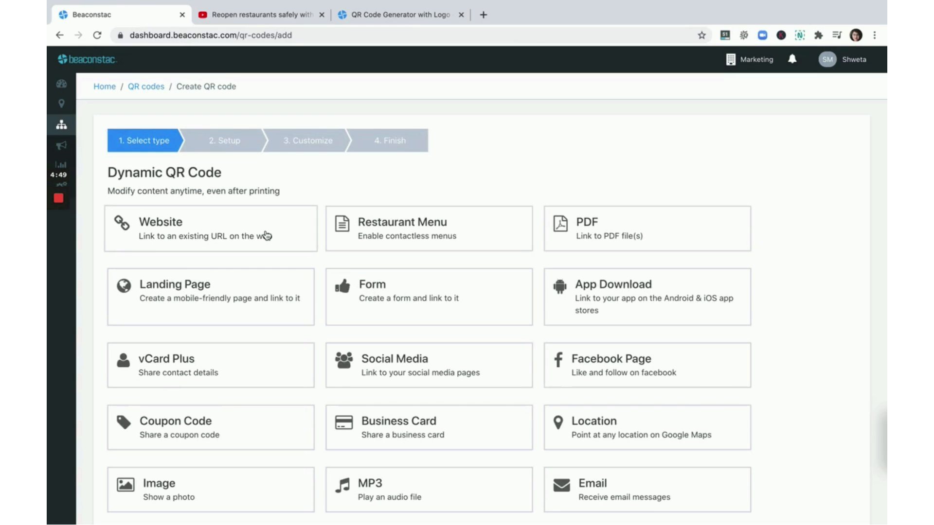
Choose the Website type and enter the copied YouTube video URL, leaving multi-language off.
{"action": "left_click", "coordinate": [209, 228]}
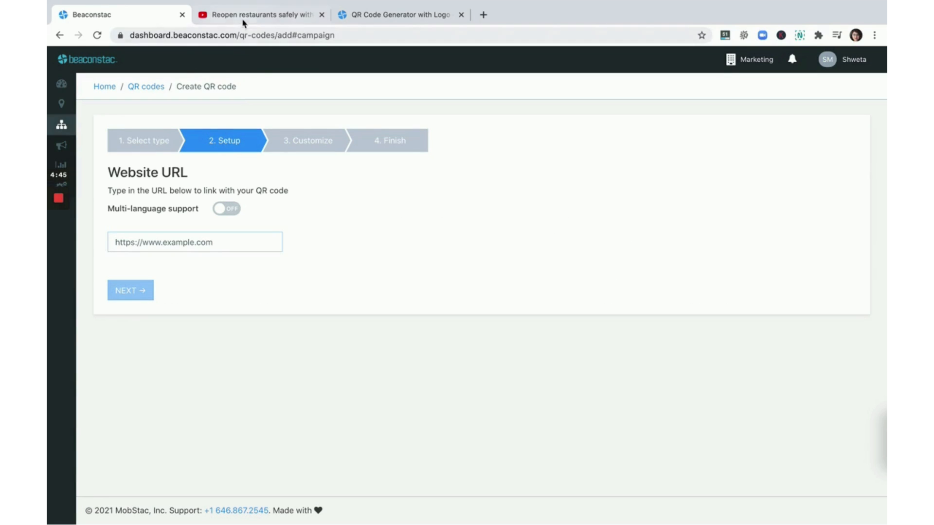
{"action": "left_click", "coordinate": [259, 15]}
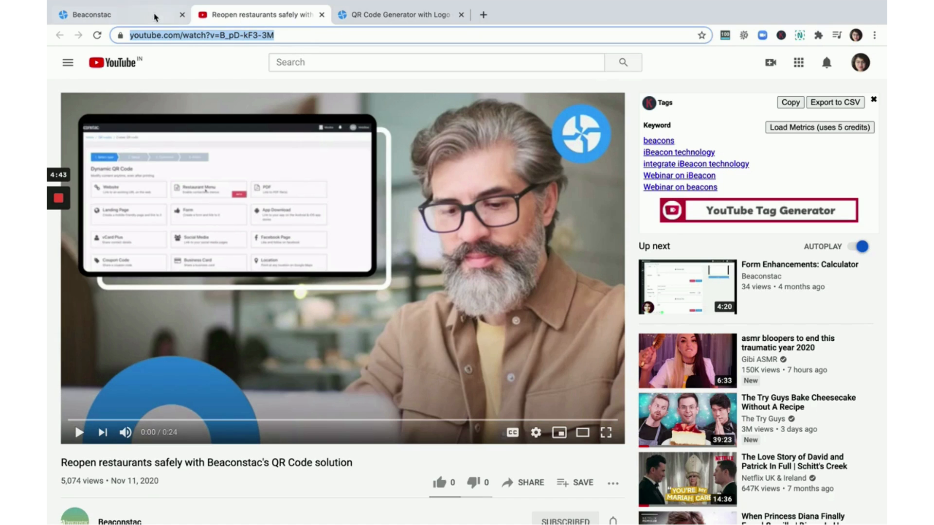
{"action": "left_click", "coordinate": [90, 14]}
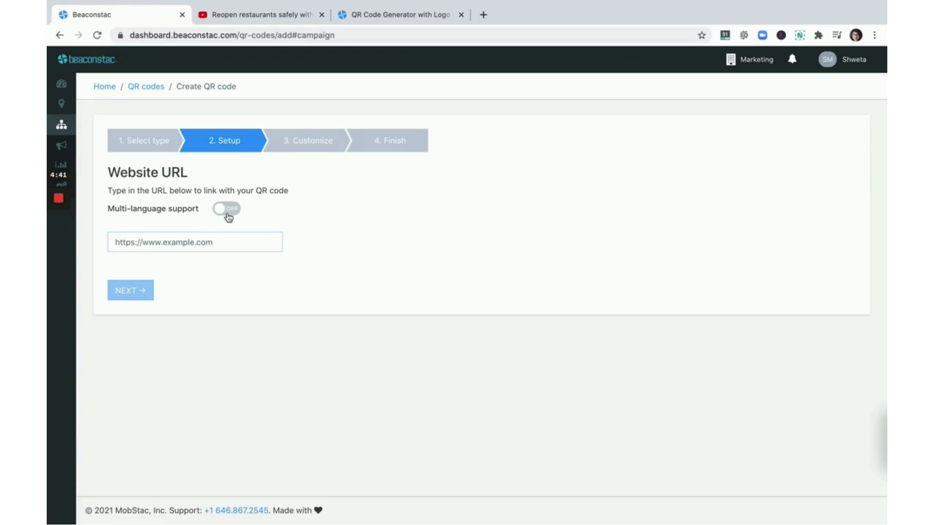
{"action": "left_click", "coordinate": [226, 209]}
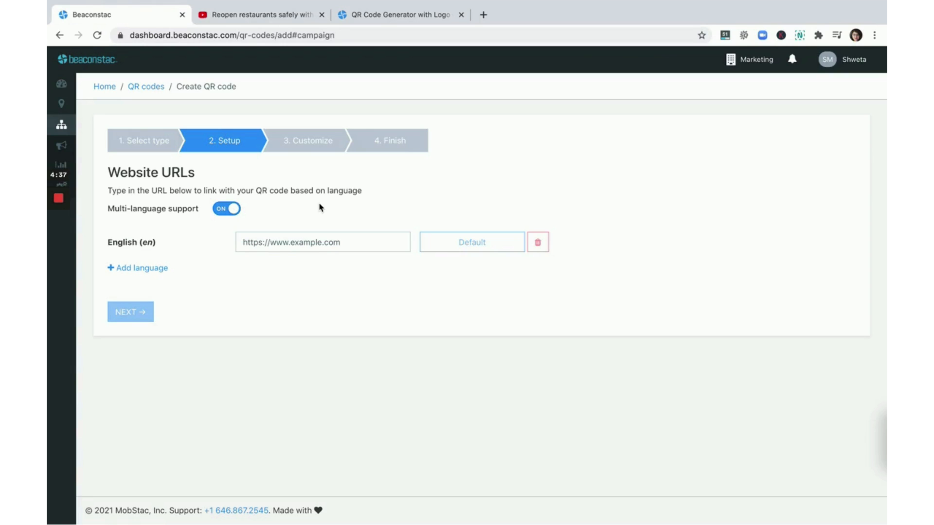
{"action": "mouse_move", "coordinate": [276, 284]}
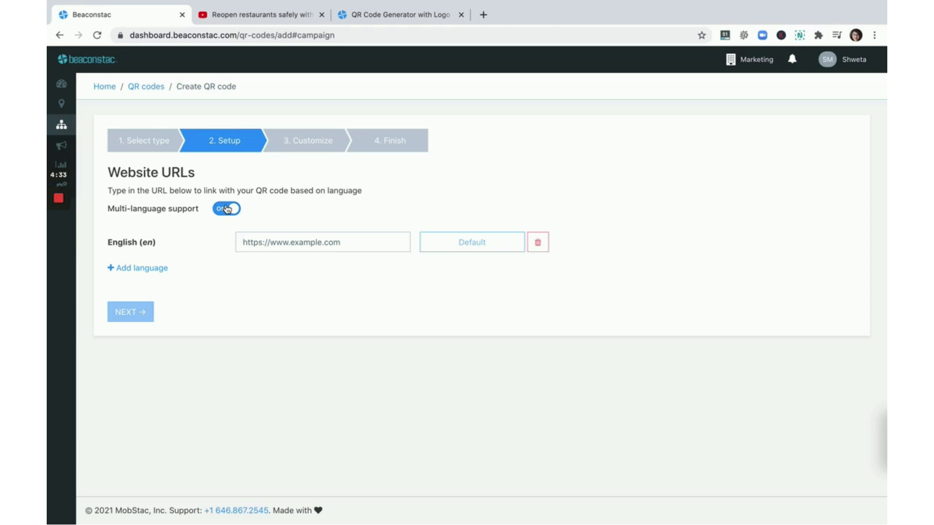
{"action": "left_click", "coordinate": [226, 209]}
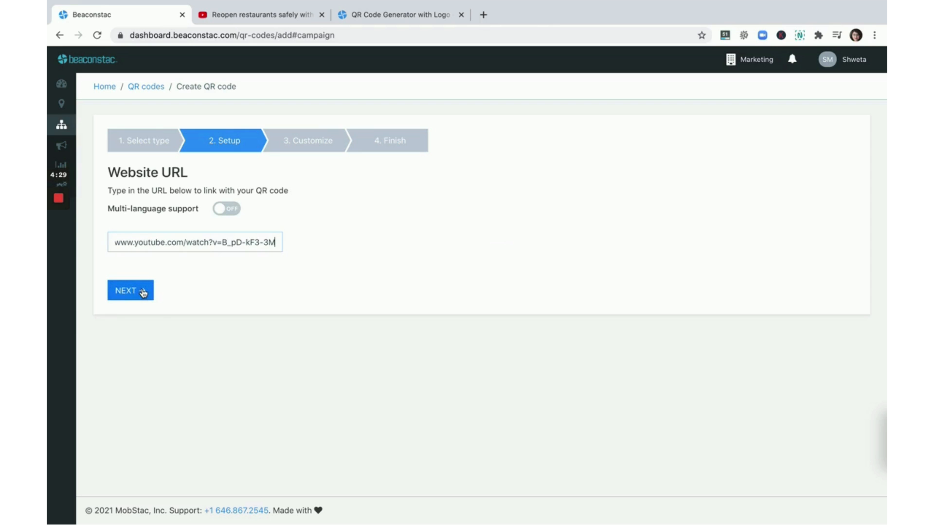
Move to the design step and give the code leaf-shaped eyes.
{"action": "left_click", "coordinate": [130, 291]}
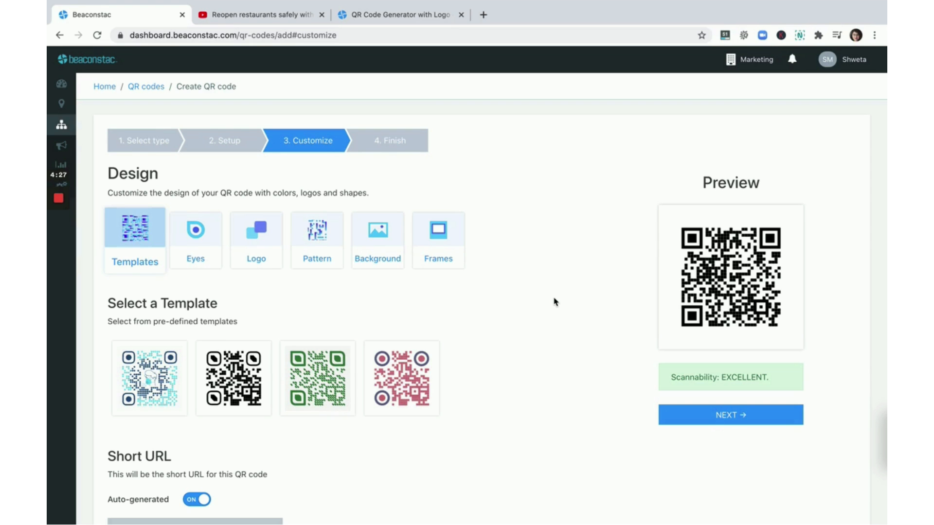
{"action": "scroll", "scroll_direction": "down", "scroll_amount": 3}
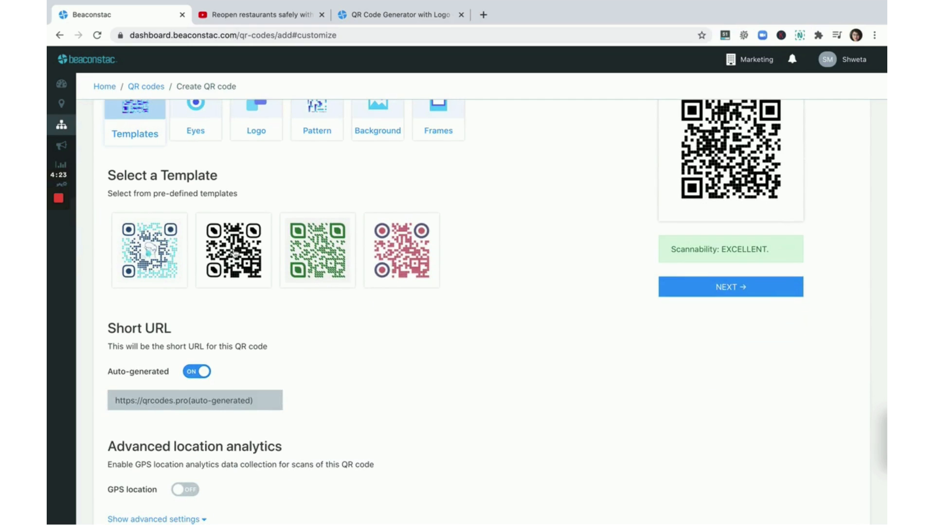
{"action": "left_click", "coordinate": [233, 250]}
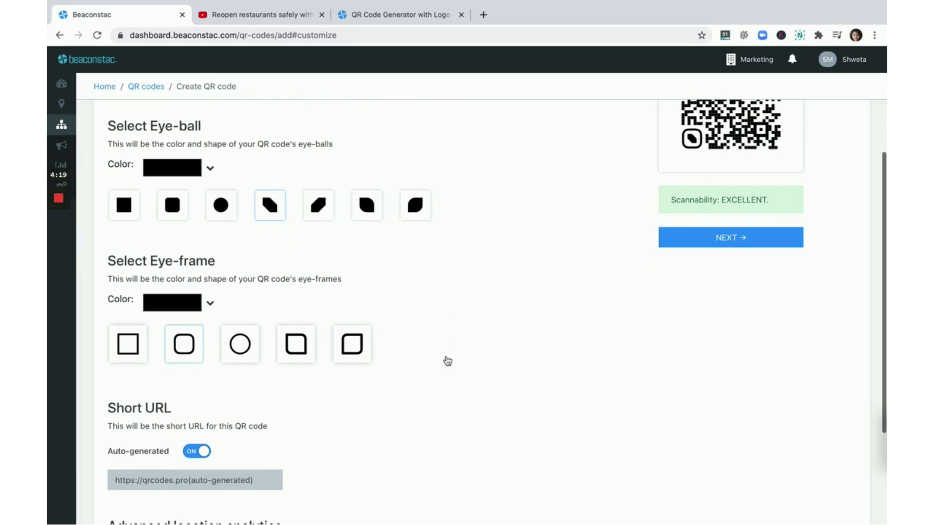
{"action": "mouse_move", "coordinate": [188, 175]}
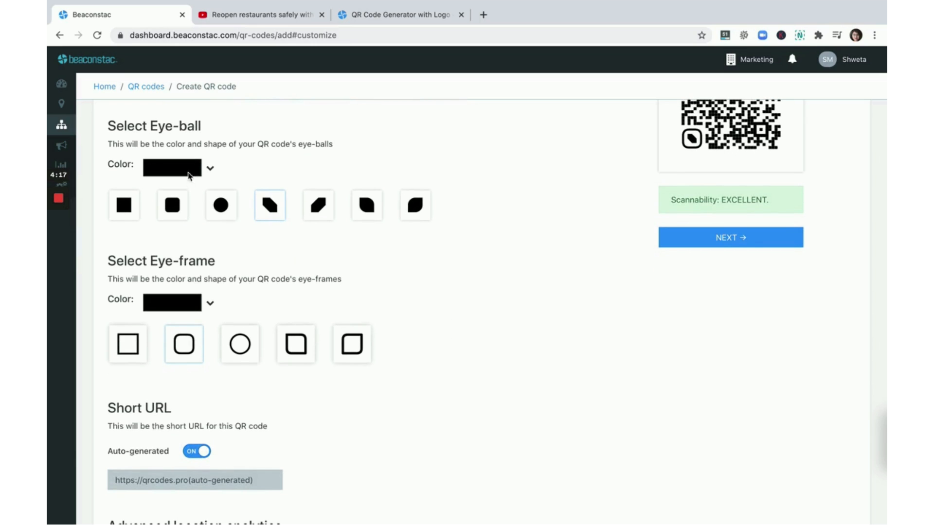
Add the YouTube logo to the centre and keep the pattern gradient at None.
{"action": "scroll", "scroll_direction": "up", "scroll_amount": 3}
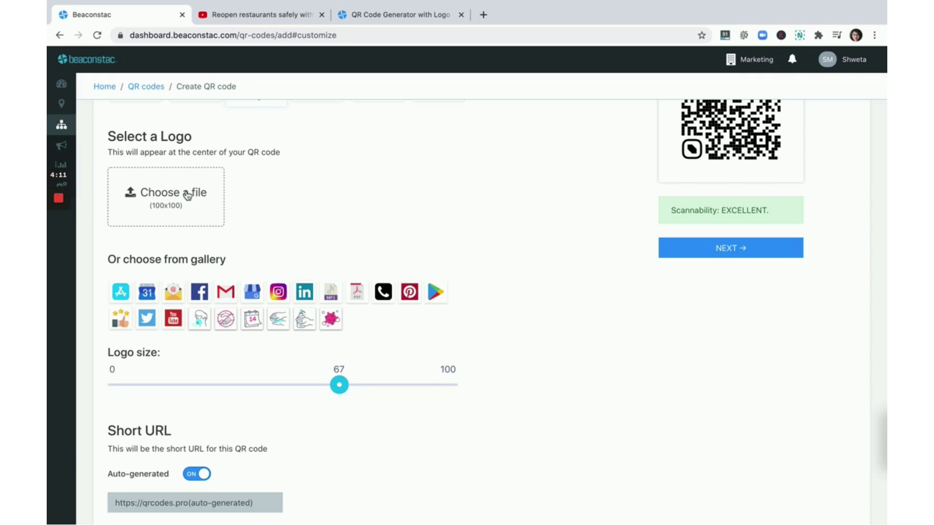
{"action": "left_click", "coordinate": [172, 317]}
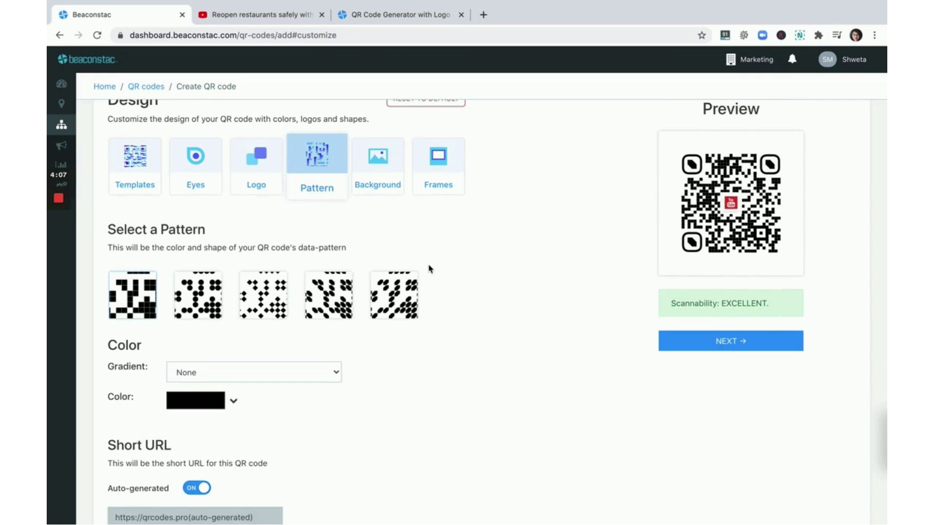
{"action": "scroll", "scroll_direction": "down", "scroll_amount": 3}
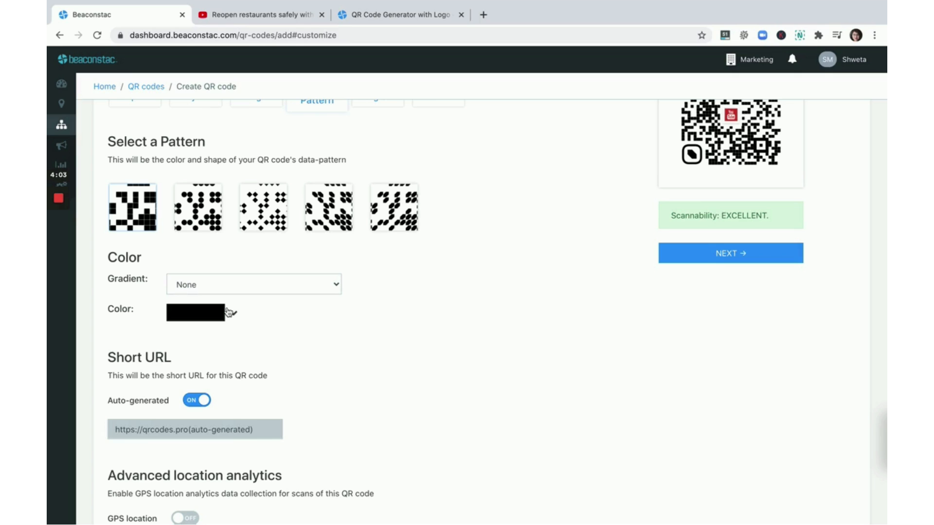
{"action": "left_click", "coordinate": [252, 284]}
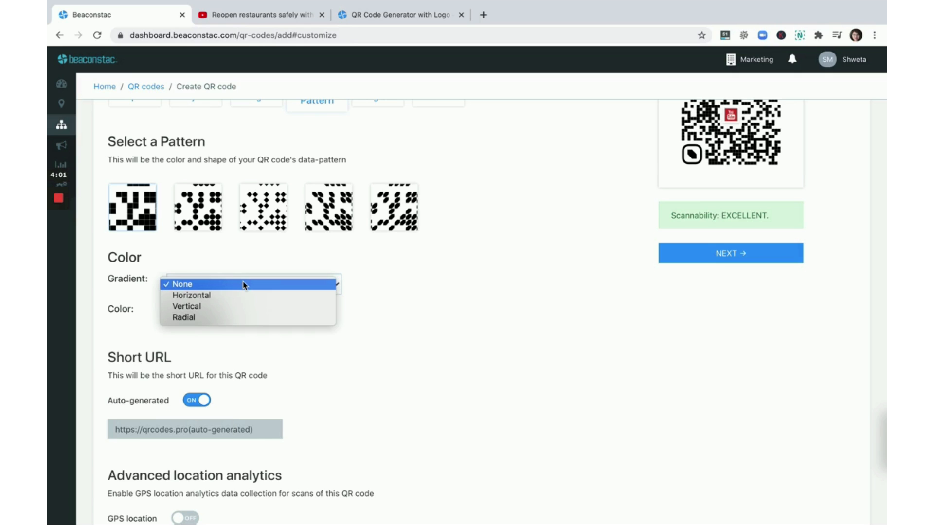
{"action": "left_click", "coordinate": [180, 284]}
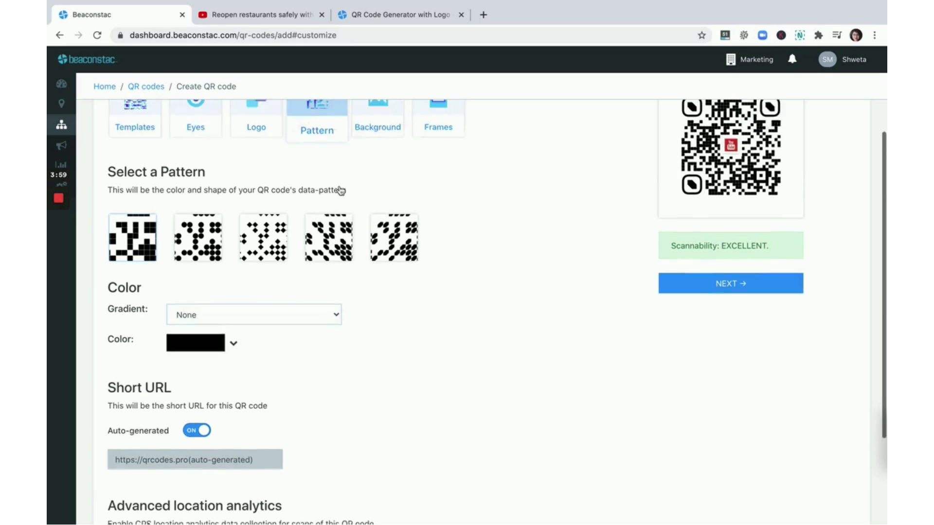
Keep Background set to None and apply the black frame with the SCAN ME banner.
{"action": "left_click", "coordinate": [377, 114]}
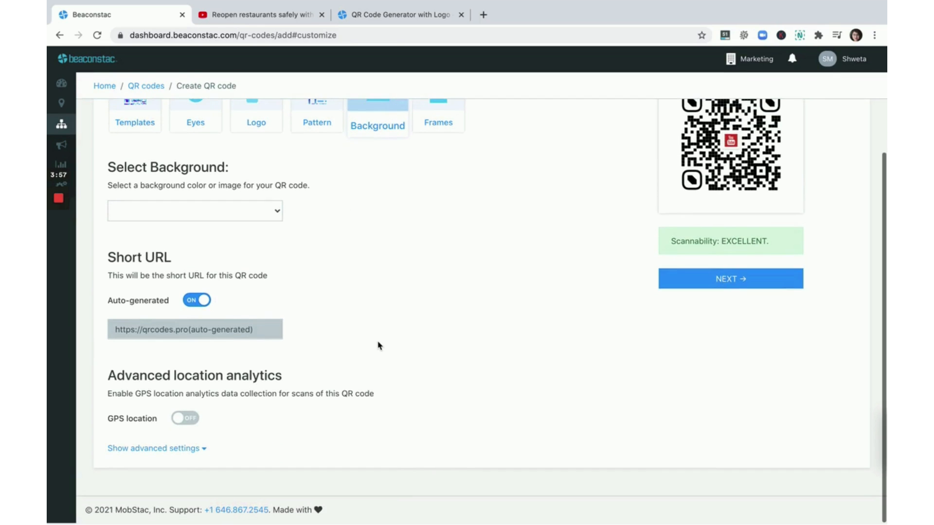
{"action": "scroll", "scroll_direction": "up", "scroll_amount": 3}
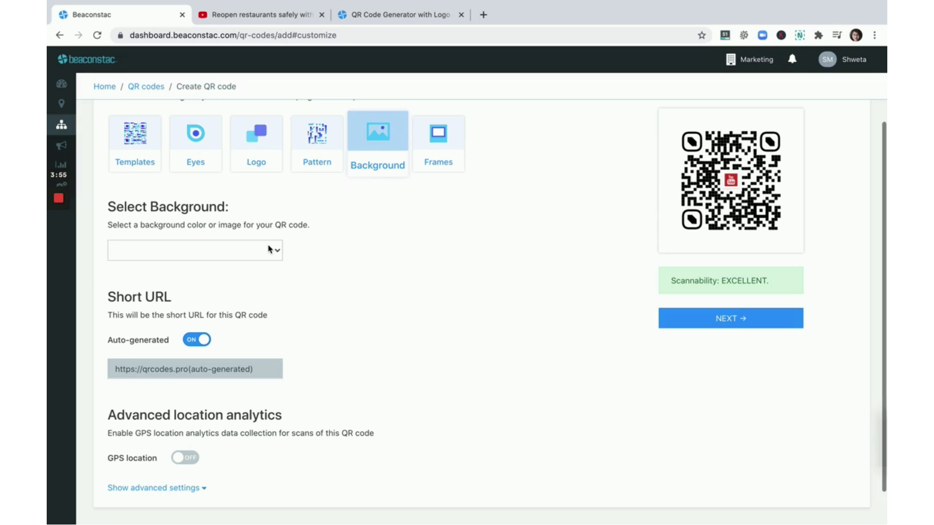
{"action": "left_click", "coordinate": [195, 250]}
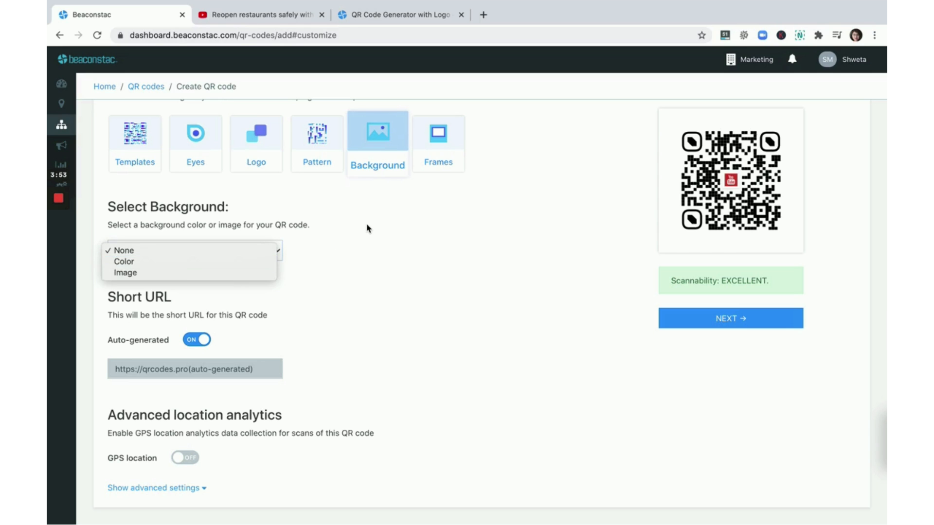
{"action": "left_click", "coordinate": [437, 143]}
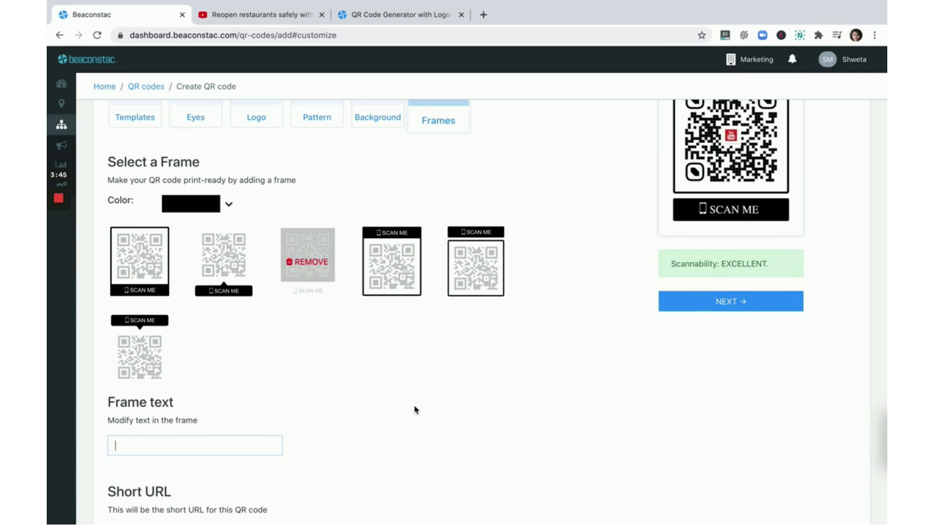
{"action": "mouse_move", "coordinate": [282, 381]}
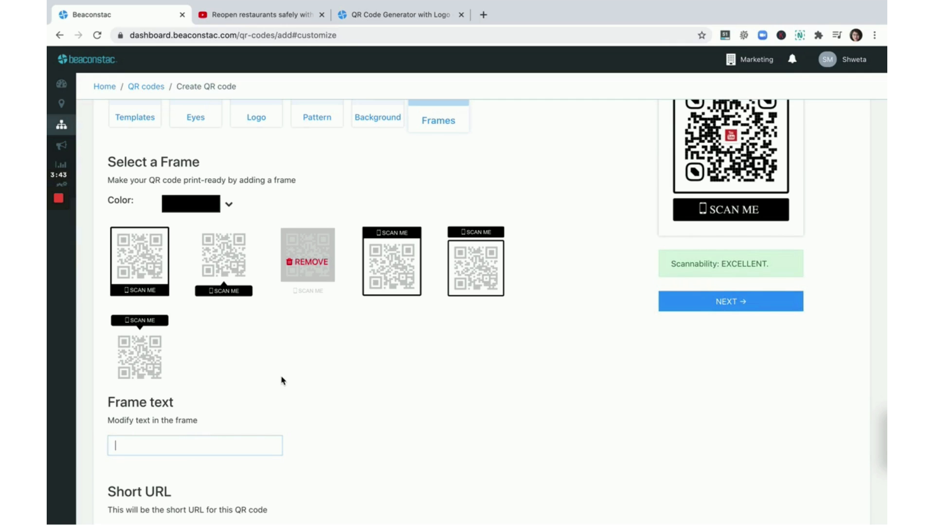
{"action": "mouse_move", "coordinate": [688, 244]}
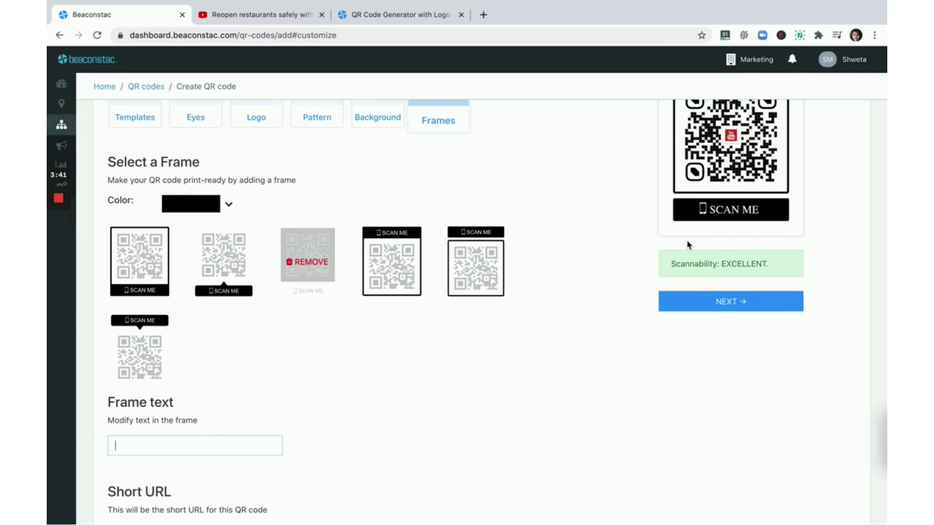
{"action": "mouse_move", "coordinate": [733, 232]}
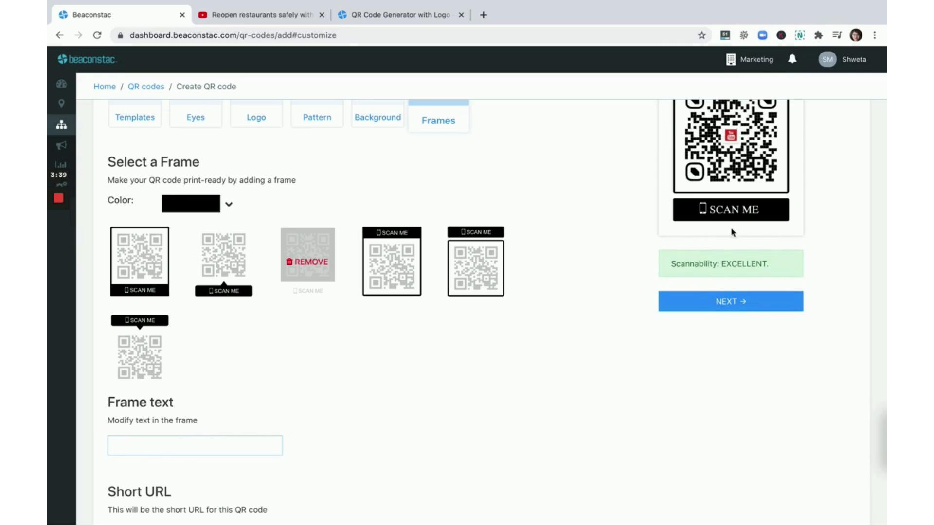
{"action": "left_click", "coordinate": [195, 445]}
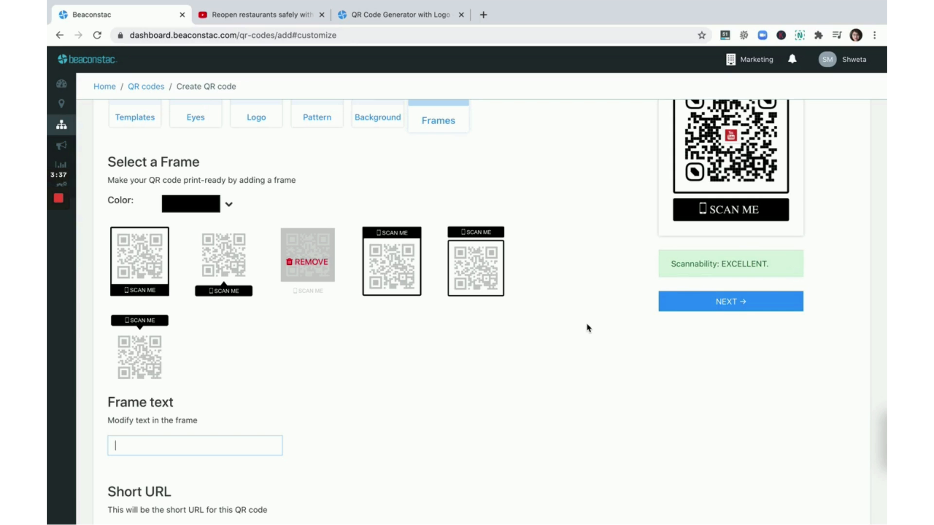
{"action": "scroll", "scroll_direction": "down", "scroll_amount": 3}
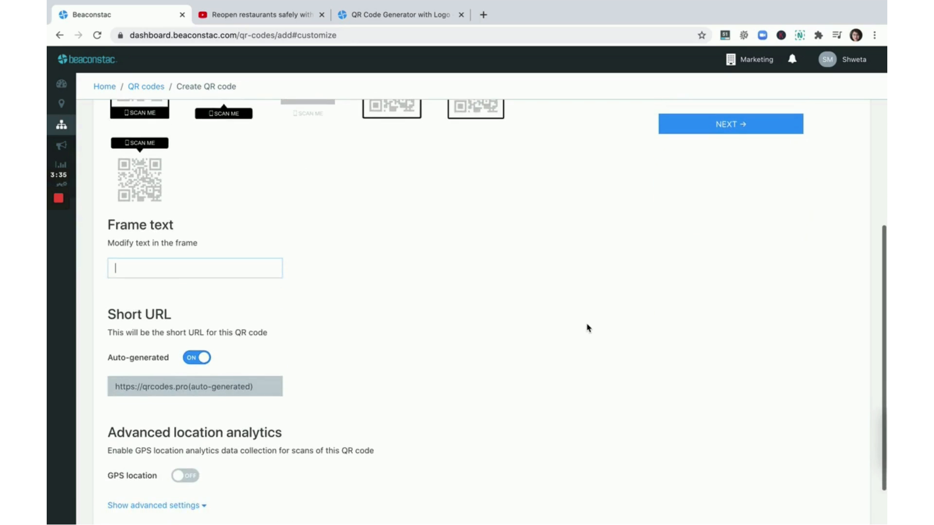
Enable GPS location analytics, show advanced settings, and submit the code to the finish step.
{"action": "scroll", "scroll_direction": "down", "scroll_amount": 3}
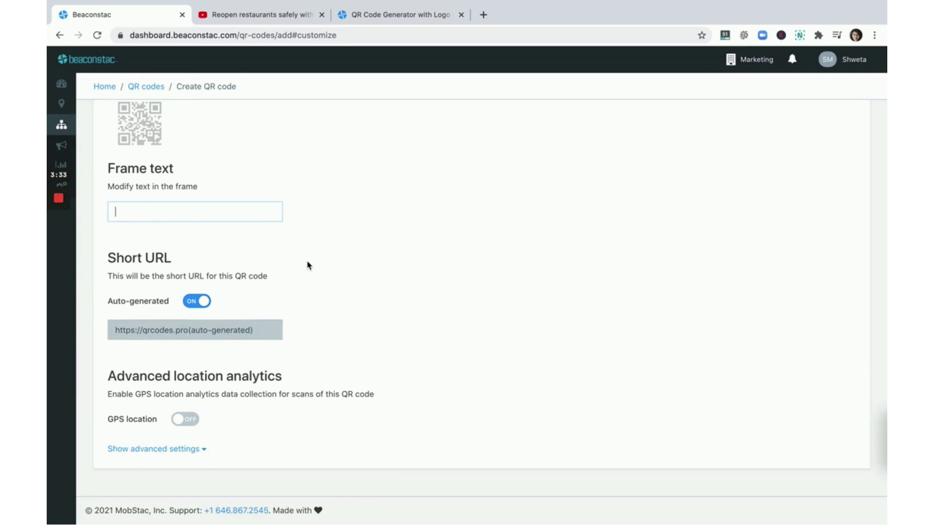
{"action": "mouse_move", "coordinate": [329, 234]}
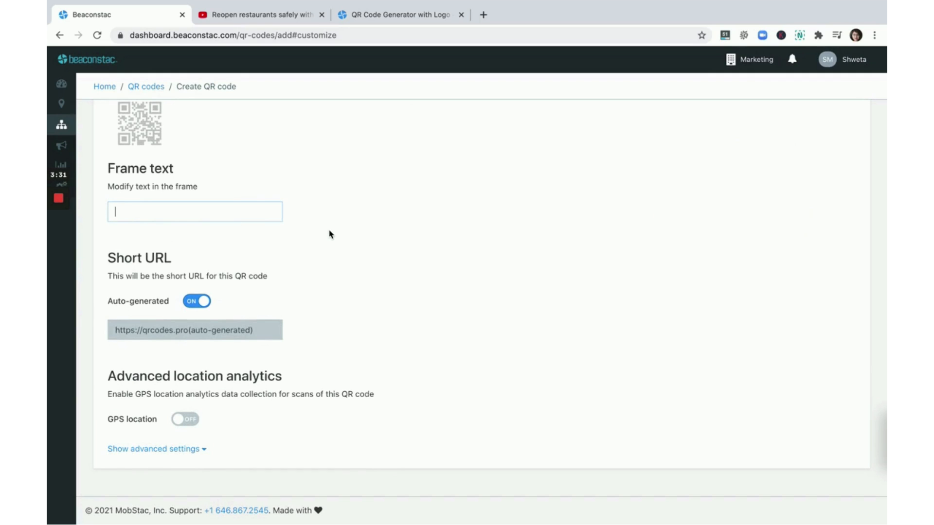
{"action": "left_click", "coordinate": [184, 419]}
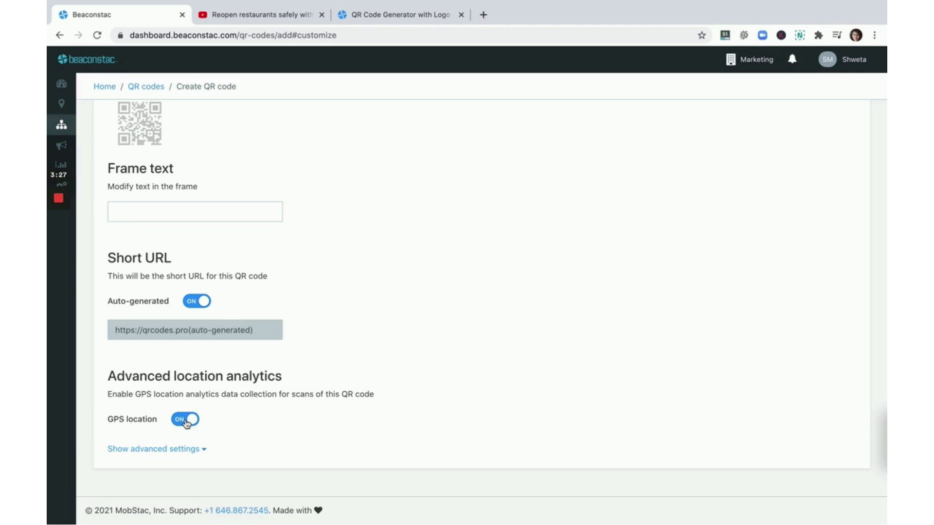
{"action": "left_click", "coordinate": [154, 448]}
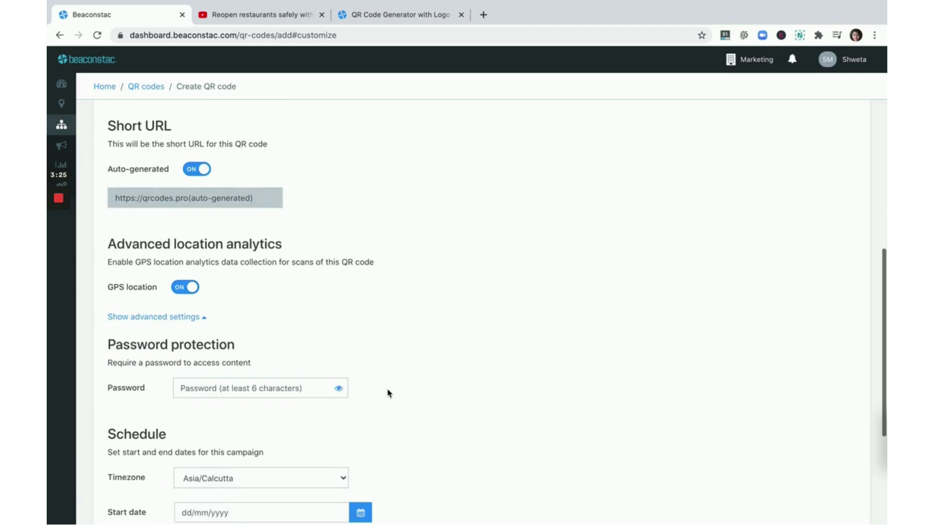
{"action": "scroll", "scroll_direction": "down", "scroll_amount": 3}
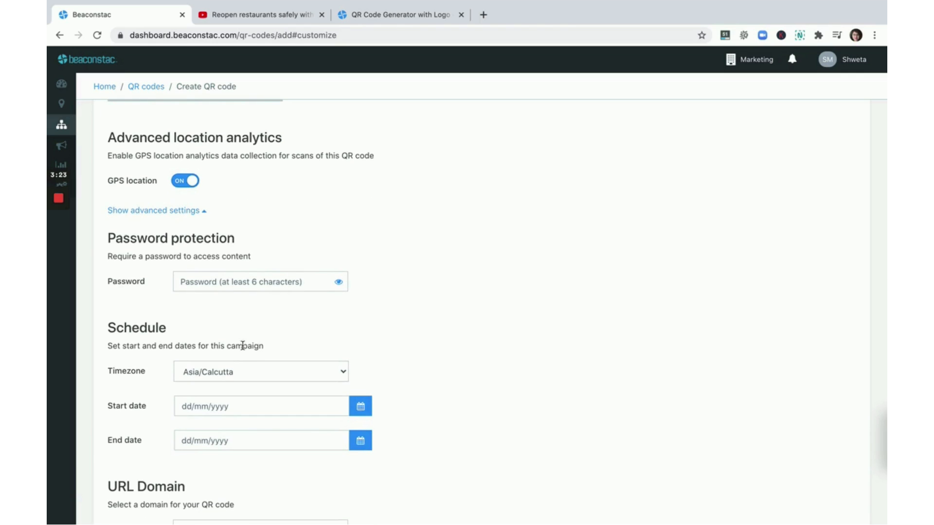
{"action": "scroll", "scroll_direction": "down", "scroll_amount": 3}
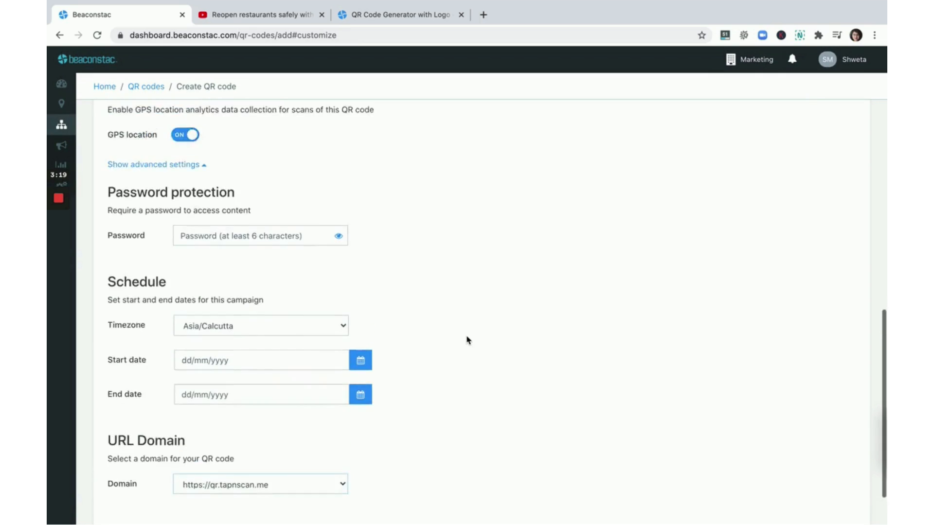
{"action": "left_click", "coordinate": [438, 131]}
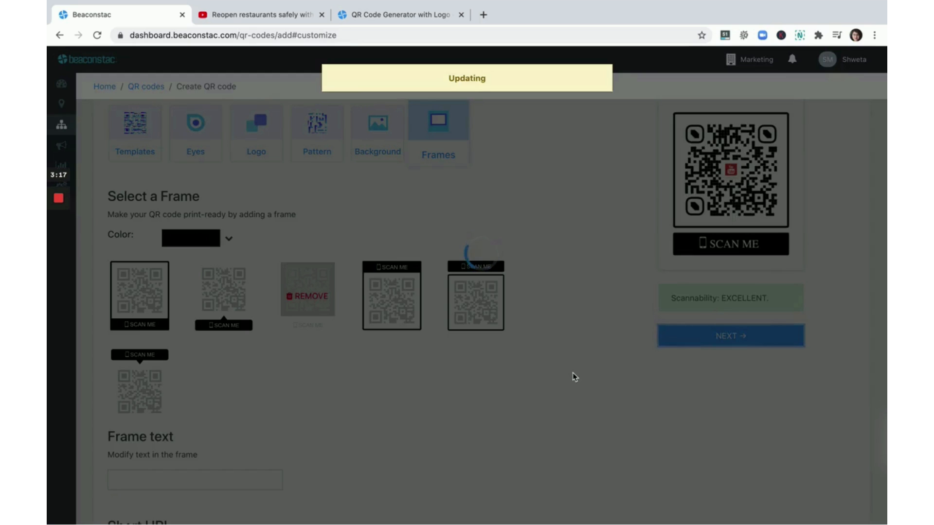
{"action": "left_click", "coordinate": [729, 335]}
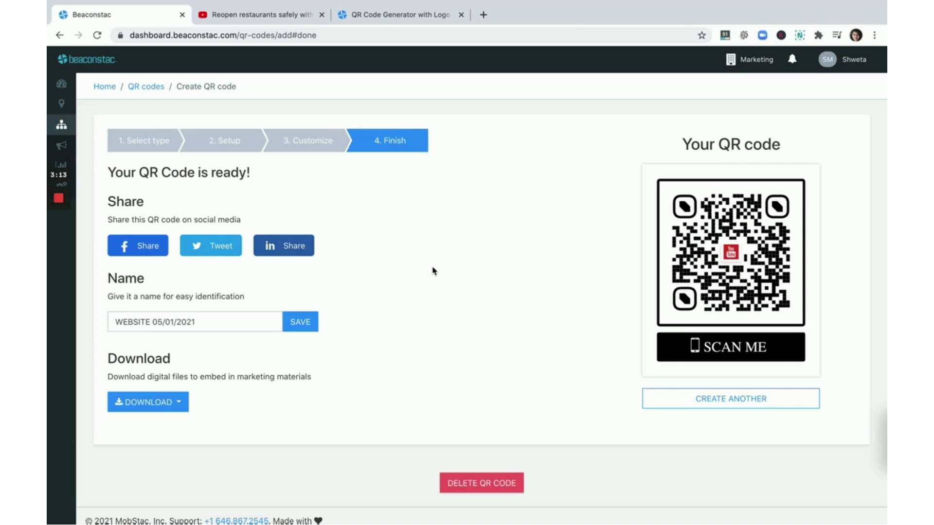
{"action": "mouse_move", "coordinate": [260, 350]}
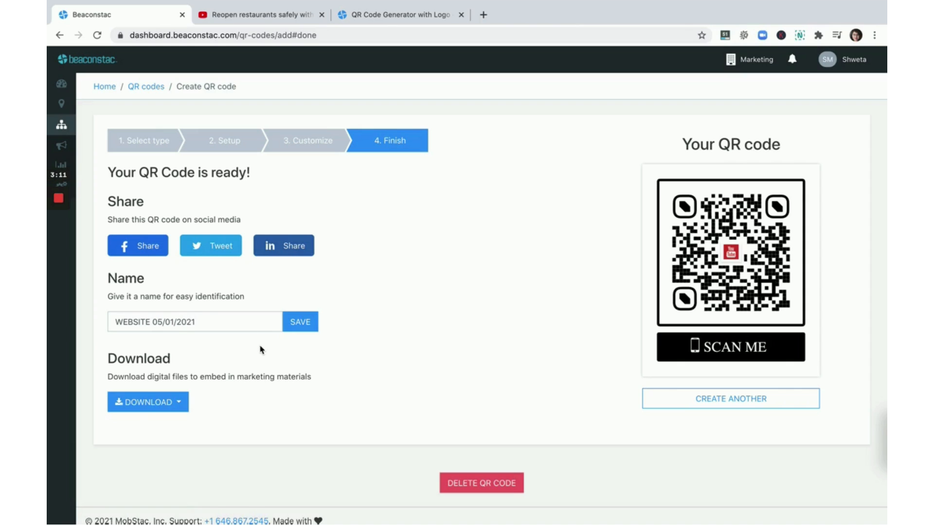
Go to the QR codes list and preview the newest WEBSITE 05/01/2021 code's qr.tapnscan.me link.
{"action": "left_click", "coordinate": [148, 402]}
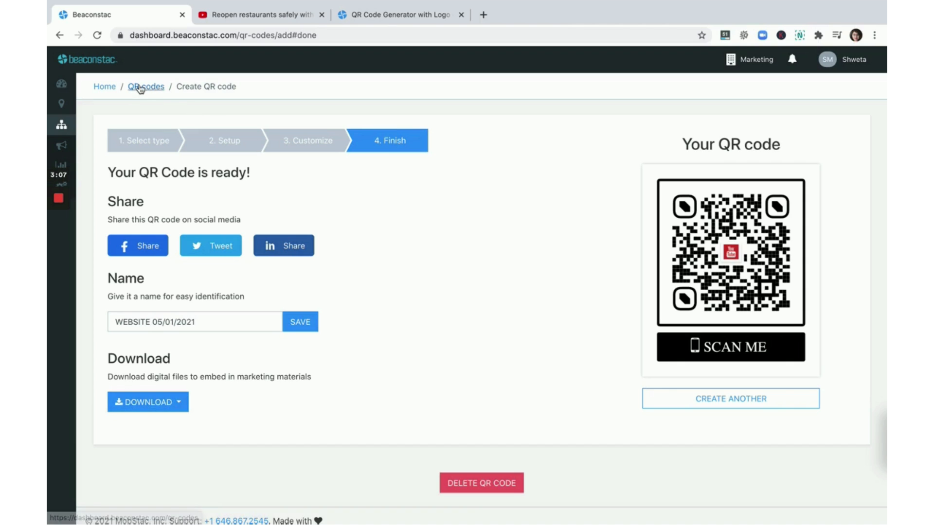
{"action": "left_click", "coordinate": [146, 86]}
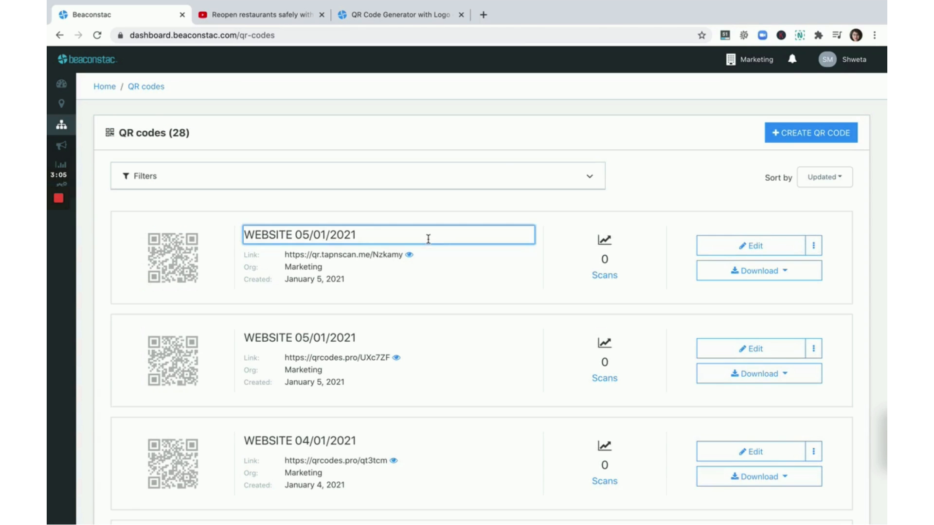
{"action": "left_click", "coordinate": [410, 255]}
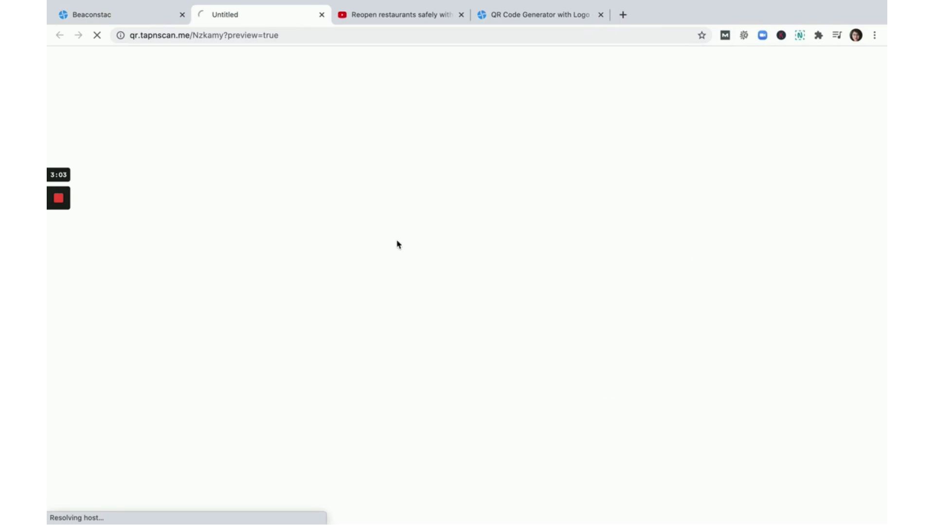